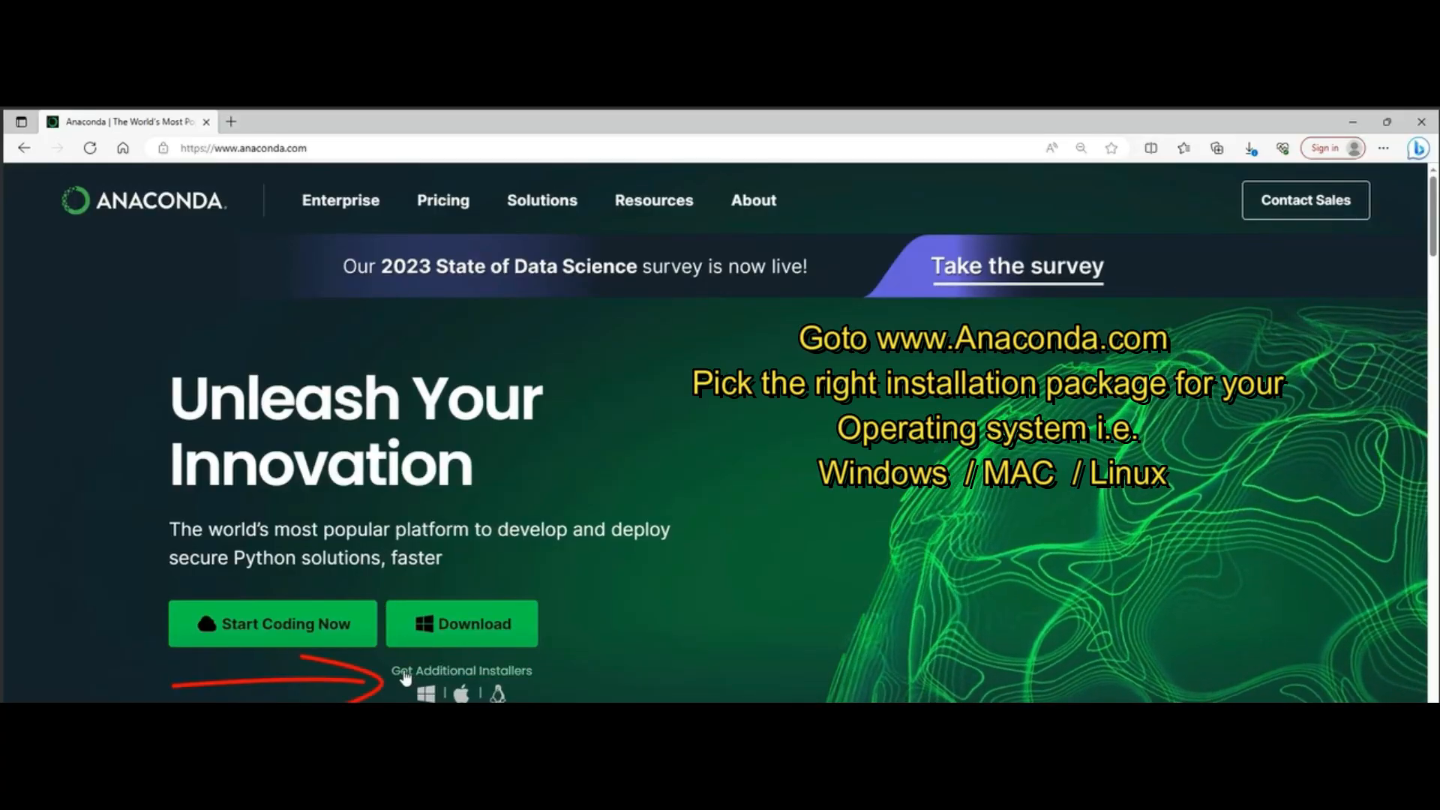
Follow 'Get Additional Installers' on anaconda.com to reach the installers listing.
{"action": "left_click", "coordinate": [460, 670]}
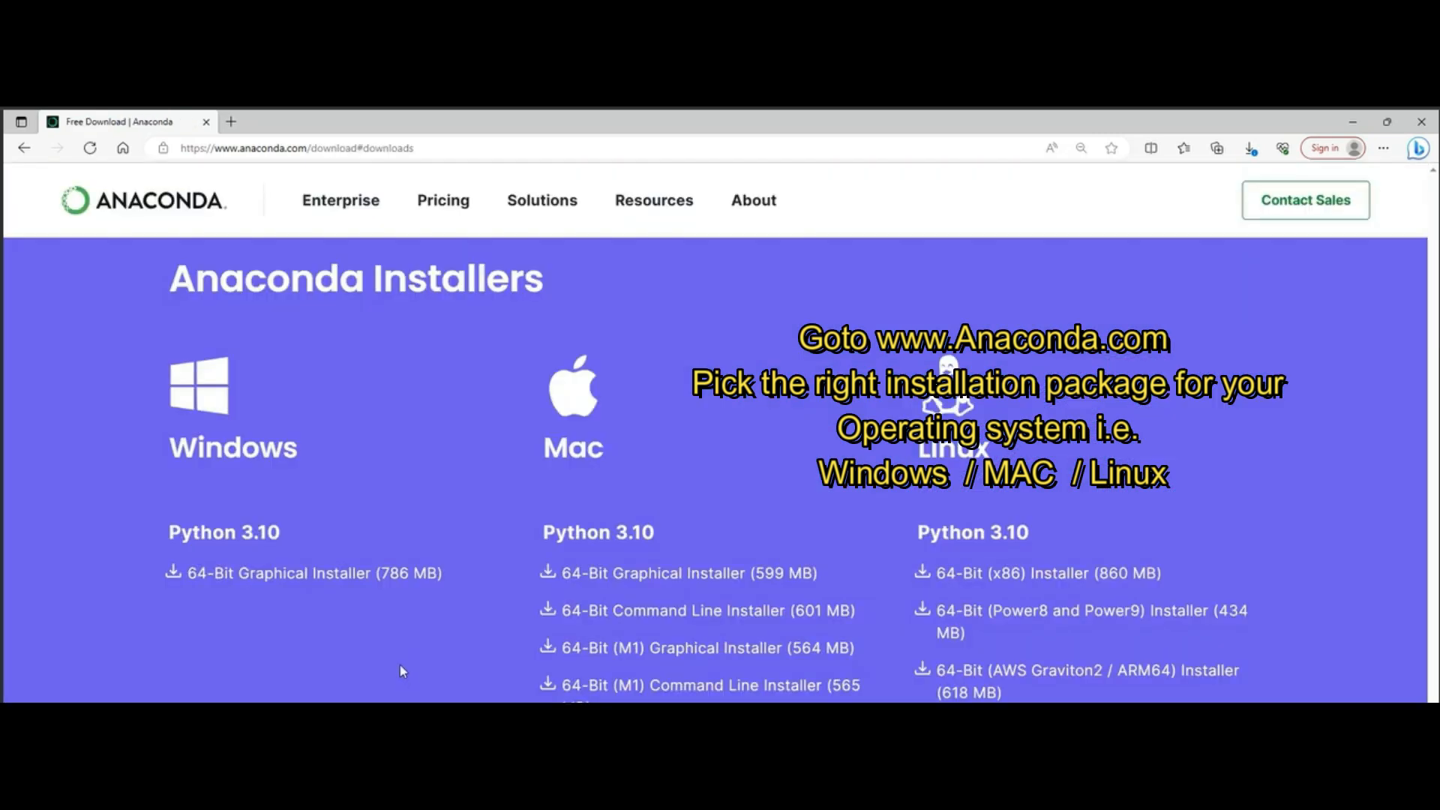
{"action": "mouse_move", "coordinate": [385, 398]}
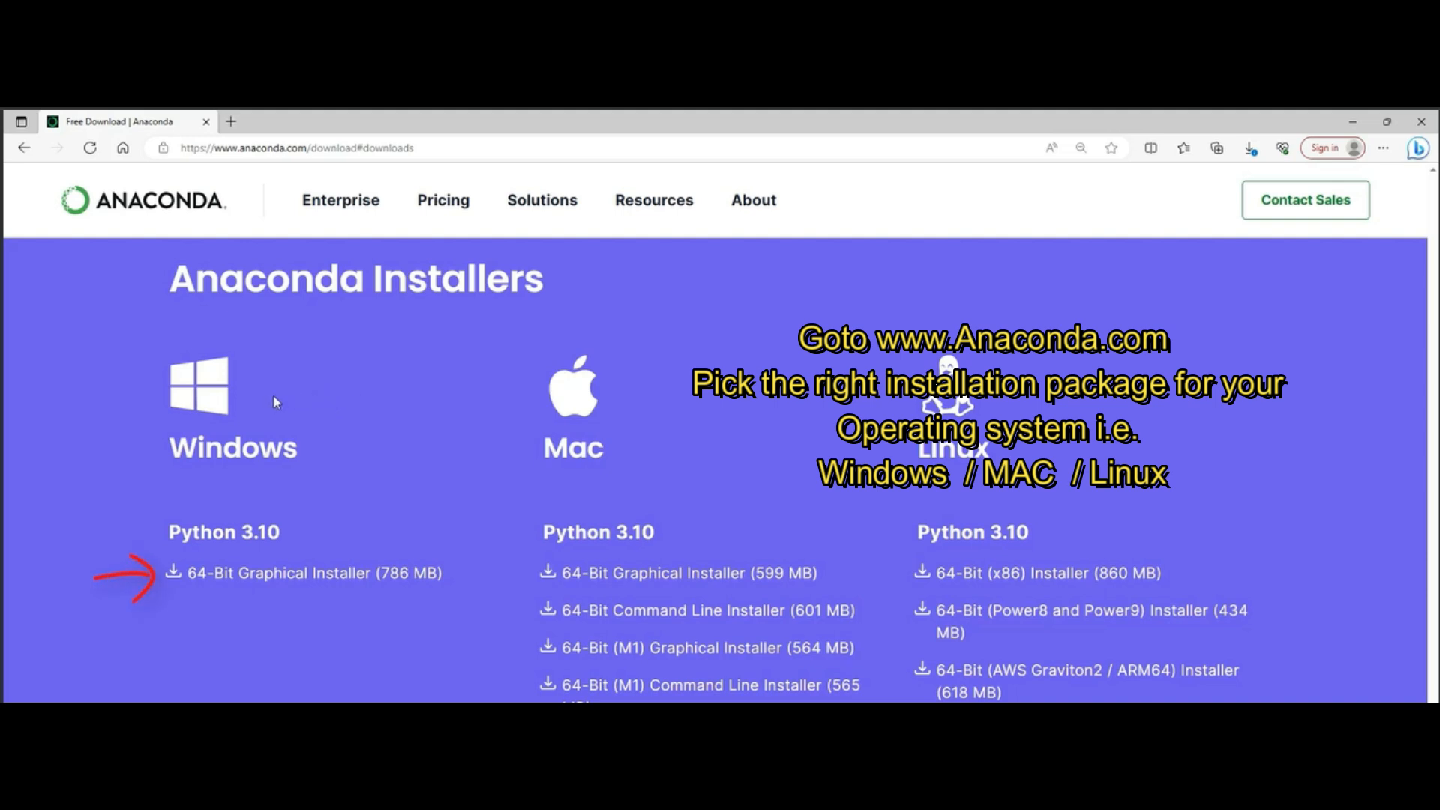
{"action": "mouse_move", "coordinate": [366, 551]}
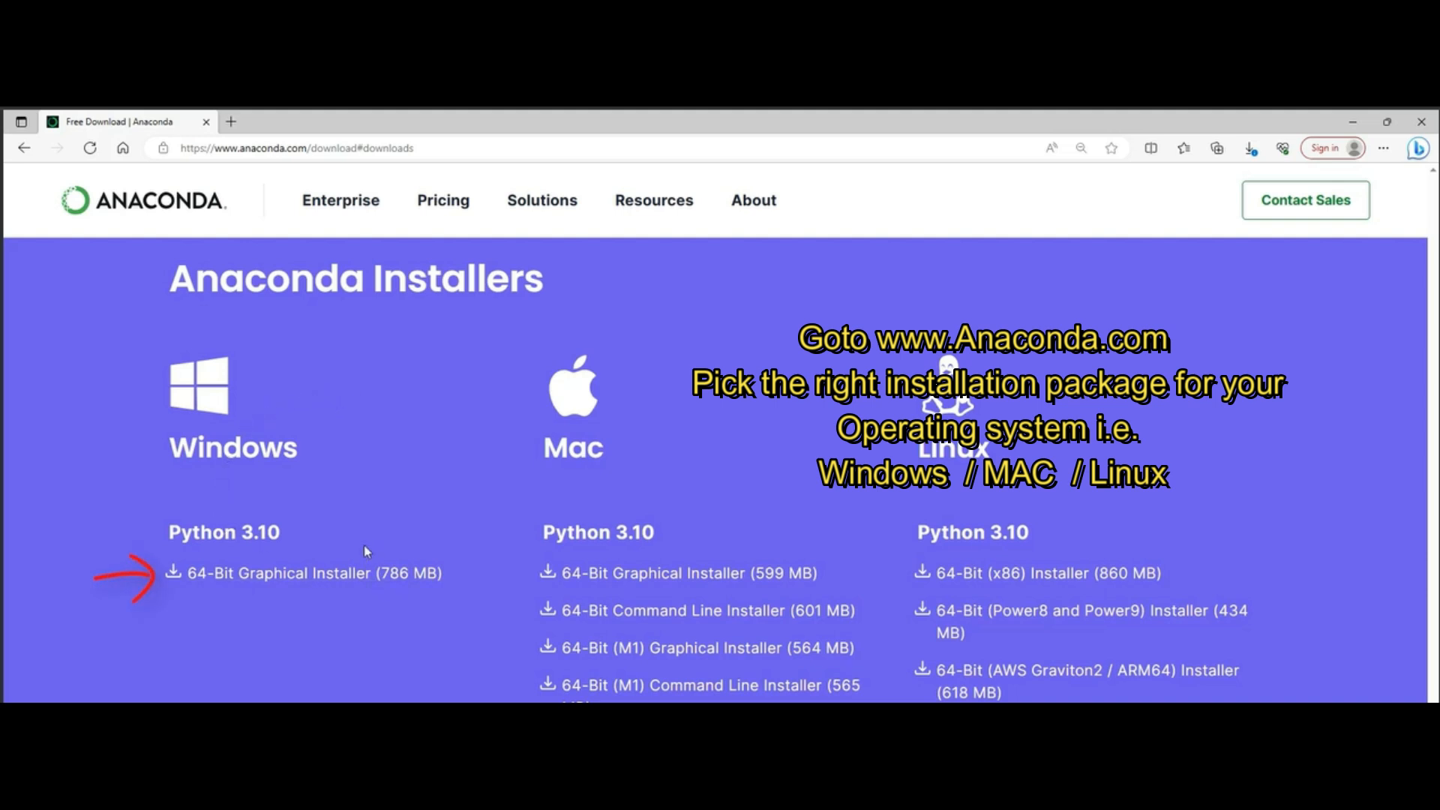
{"action": "mouse_move", "coordinate": [579, 475]}
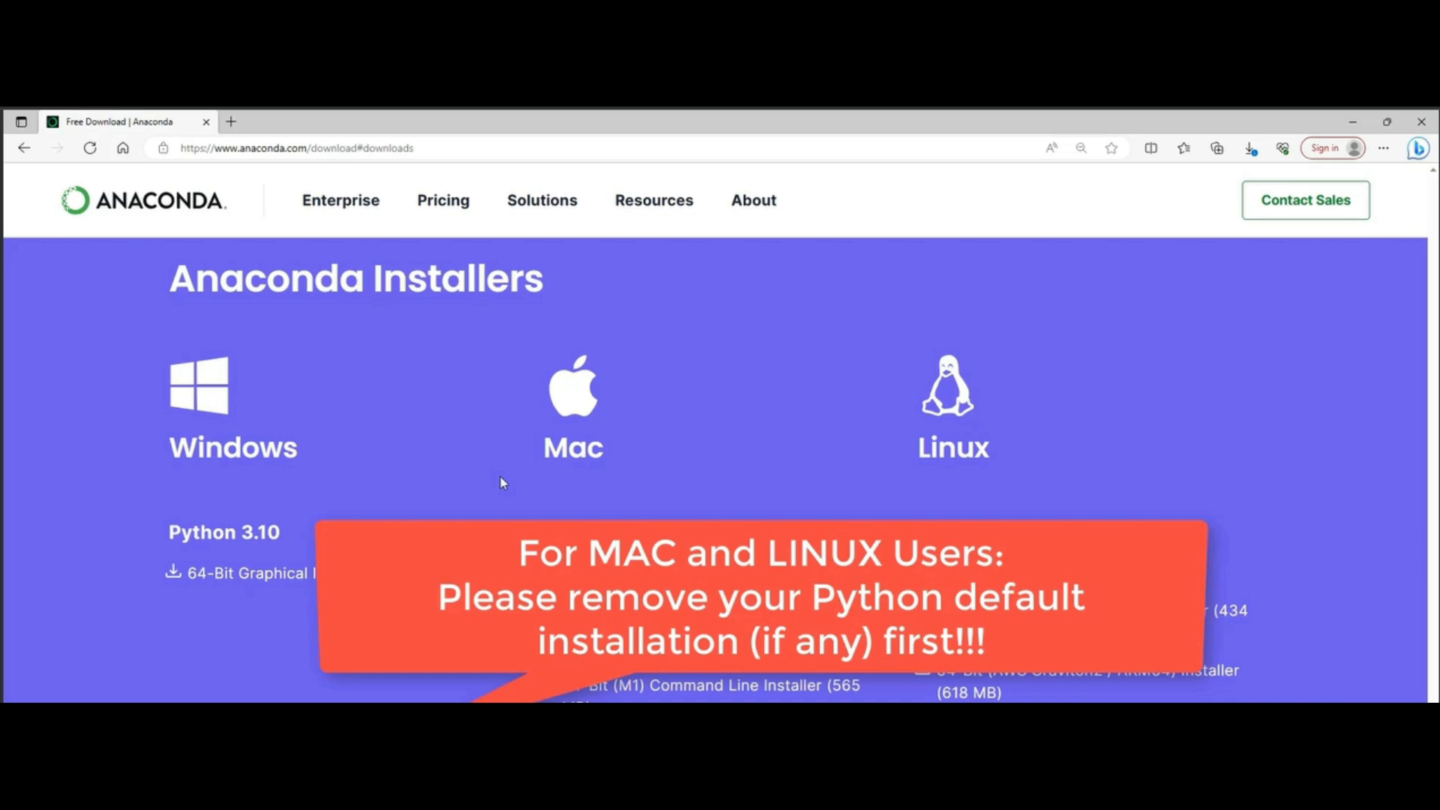
{"action": "mouse_move", "coordinate": [685, 499]}
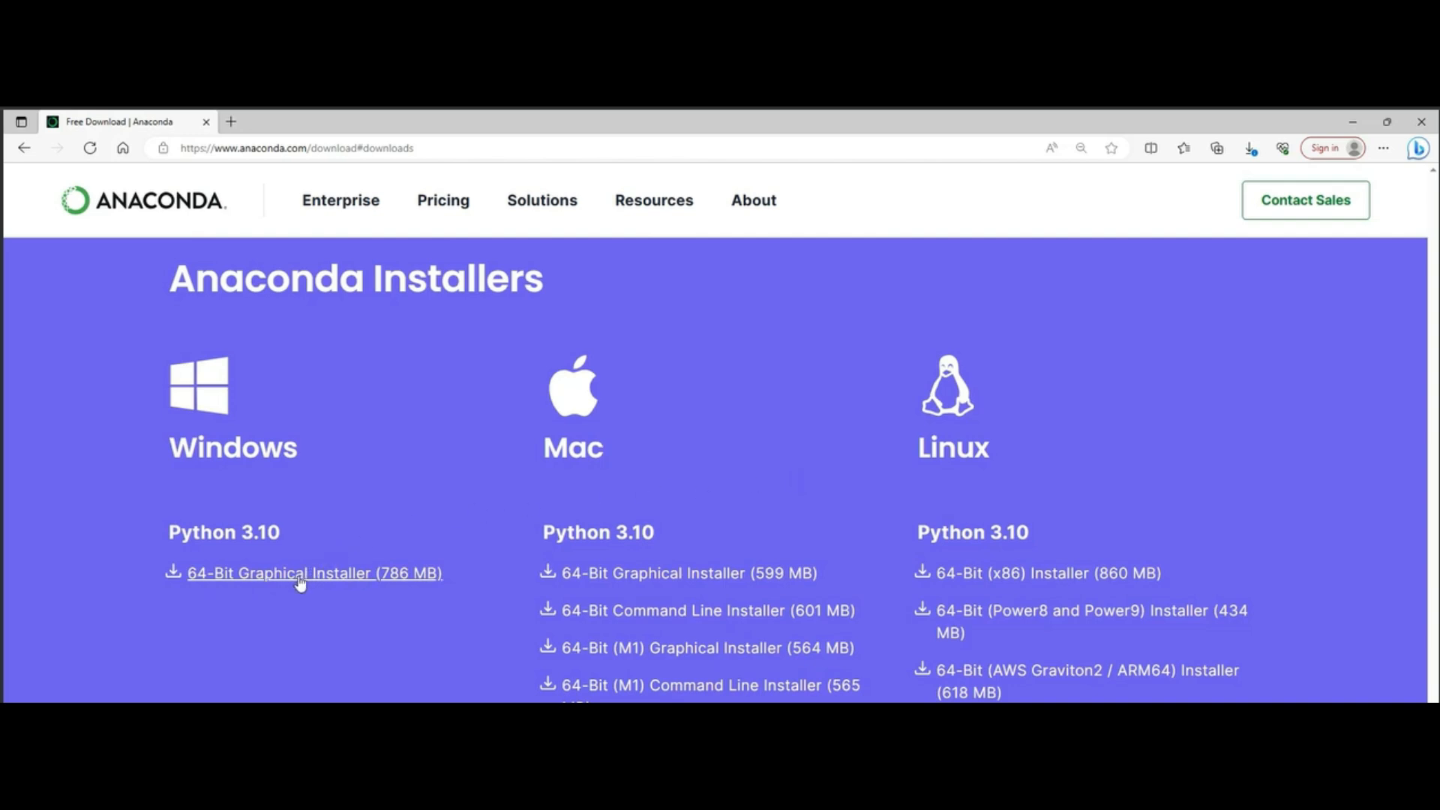
Save the 786 MB 64-bit Windows graphical installer to the Desktop.
{"action": "left_click", "coordinate": [312, 572]}
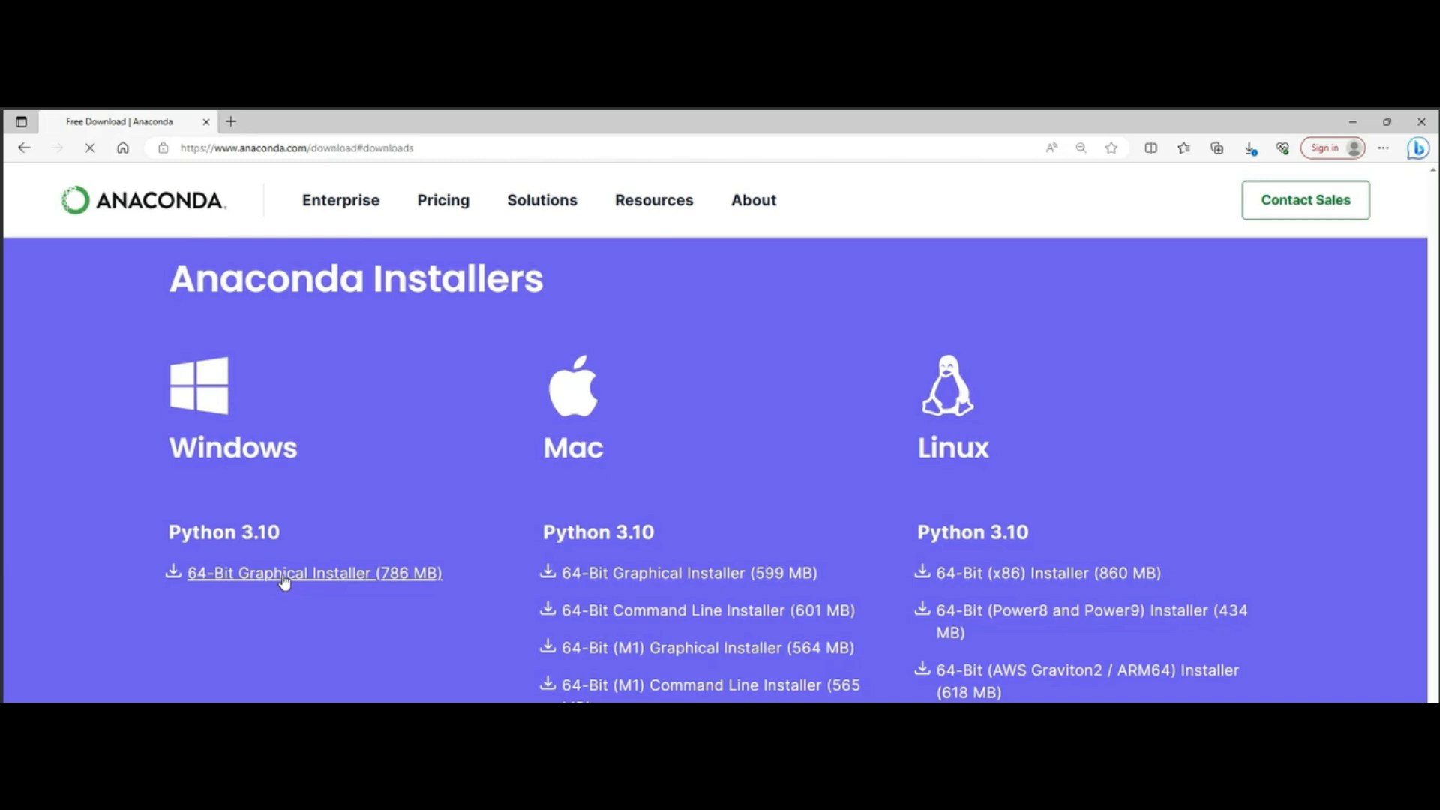
{"action": "left_click", "coordinate": [314, 573]}
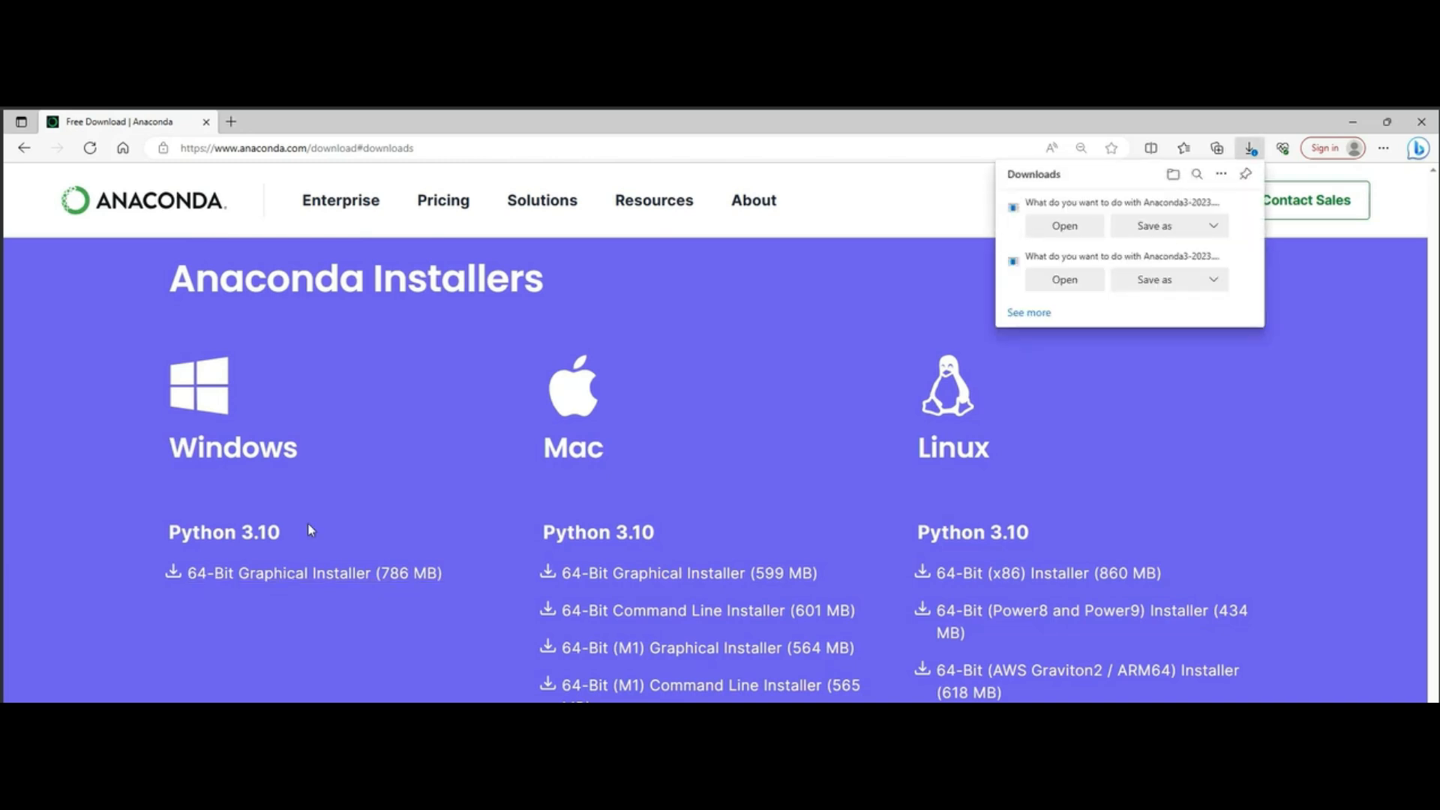
{"action": "mouse_move", "coordinate": [320, 510]}
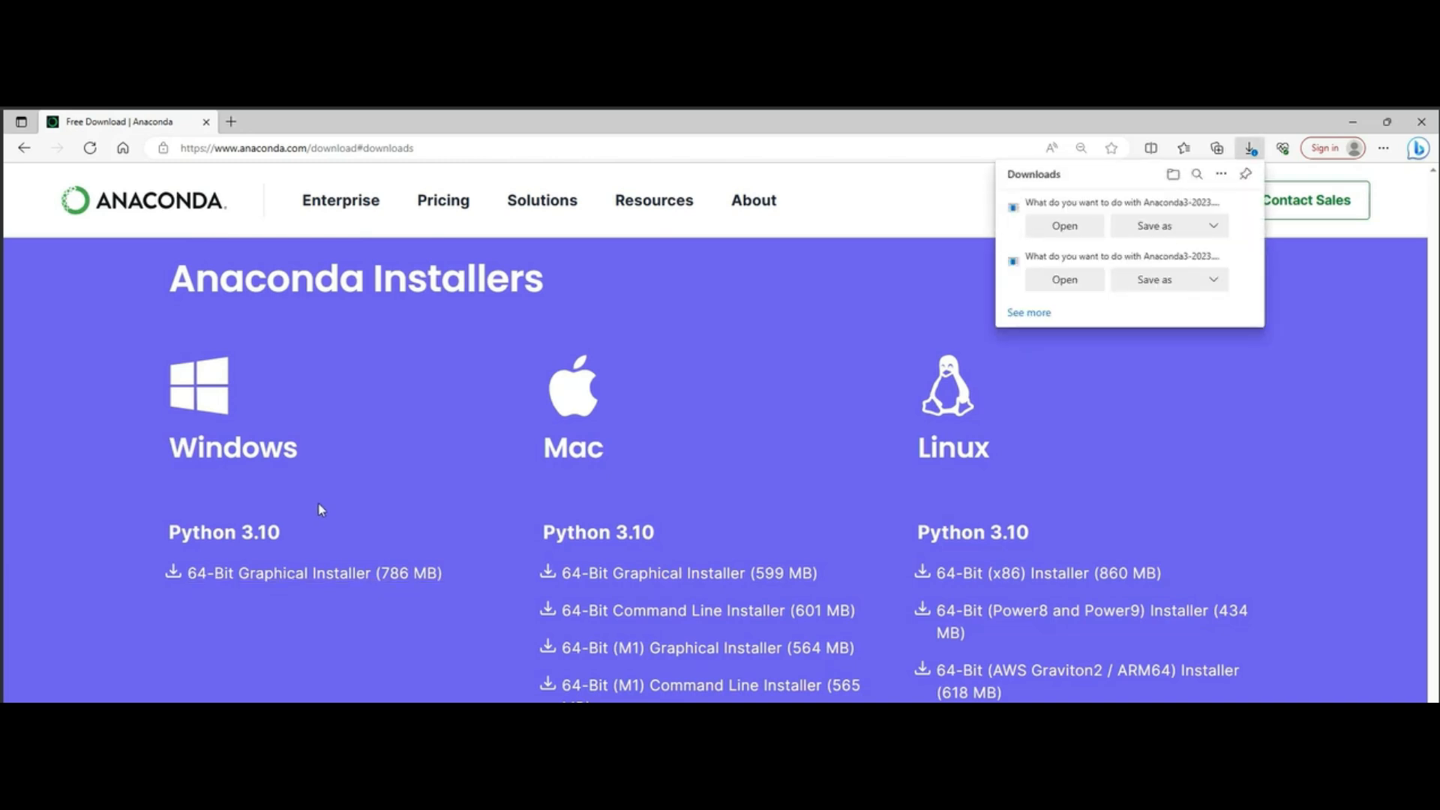
{"action": "mouse_move", "coordinate": [348, 495]}
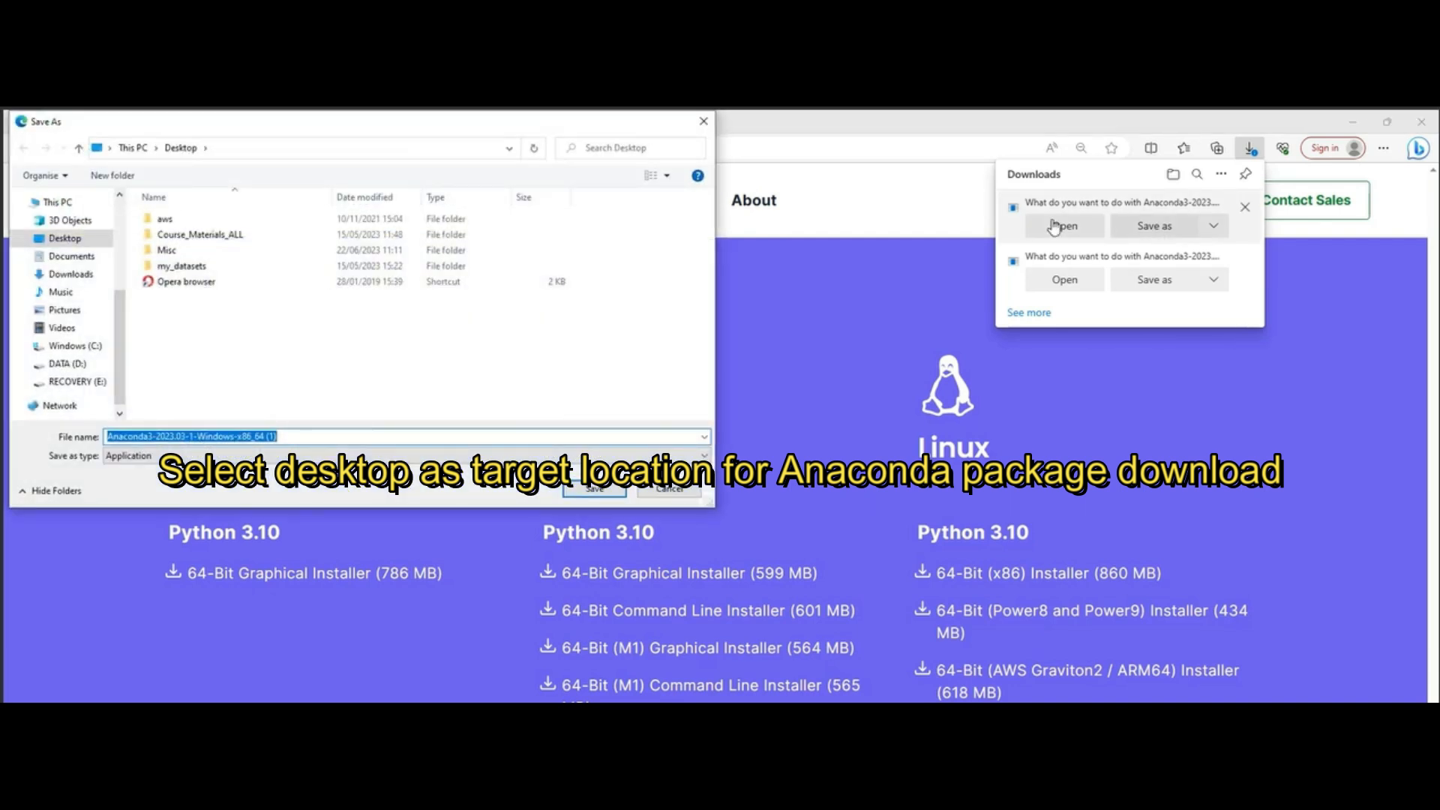
{"action": "left_click", "coordinate": [65, 238]}
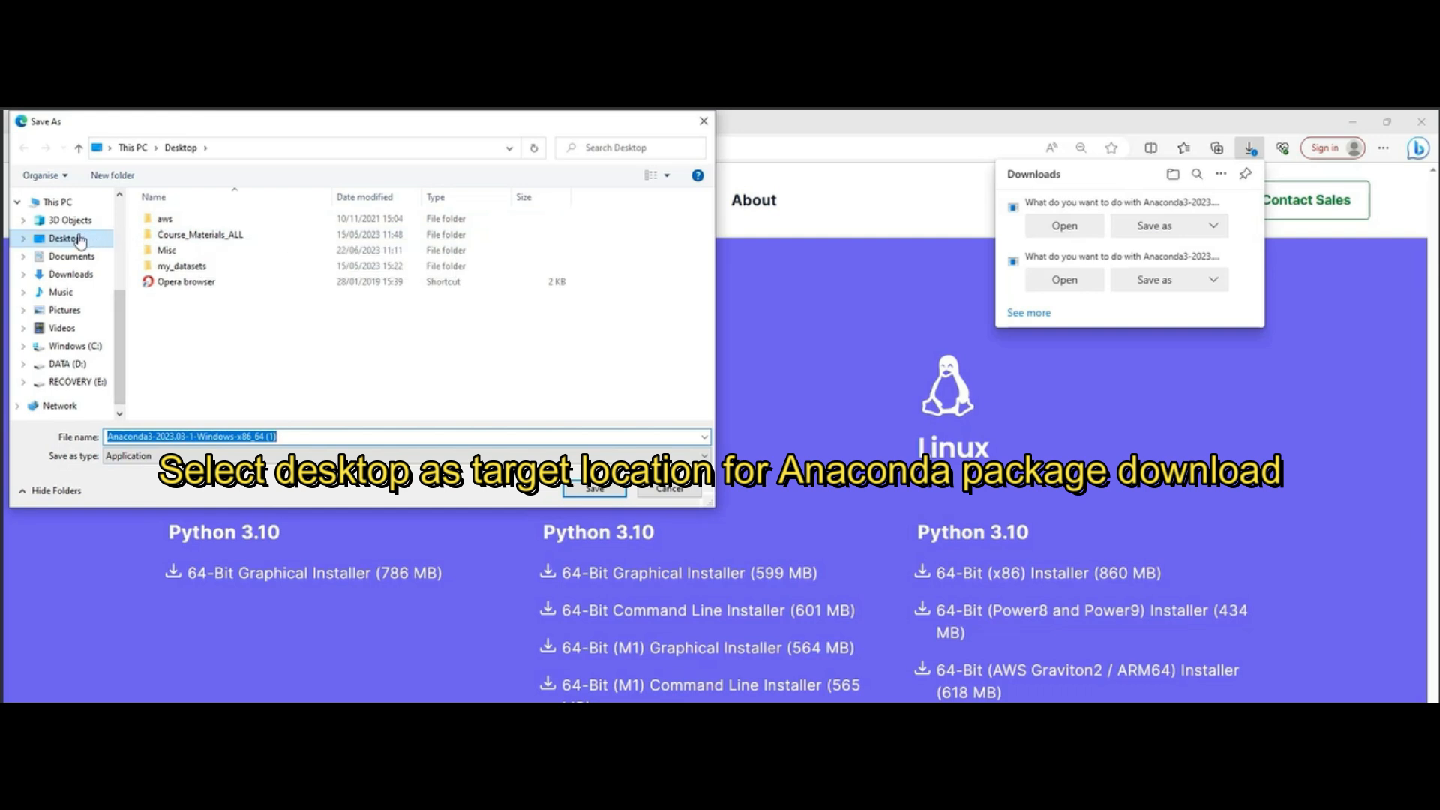
{"action": "mouse_move", "coordinate": [69, 241]}
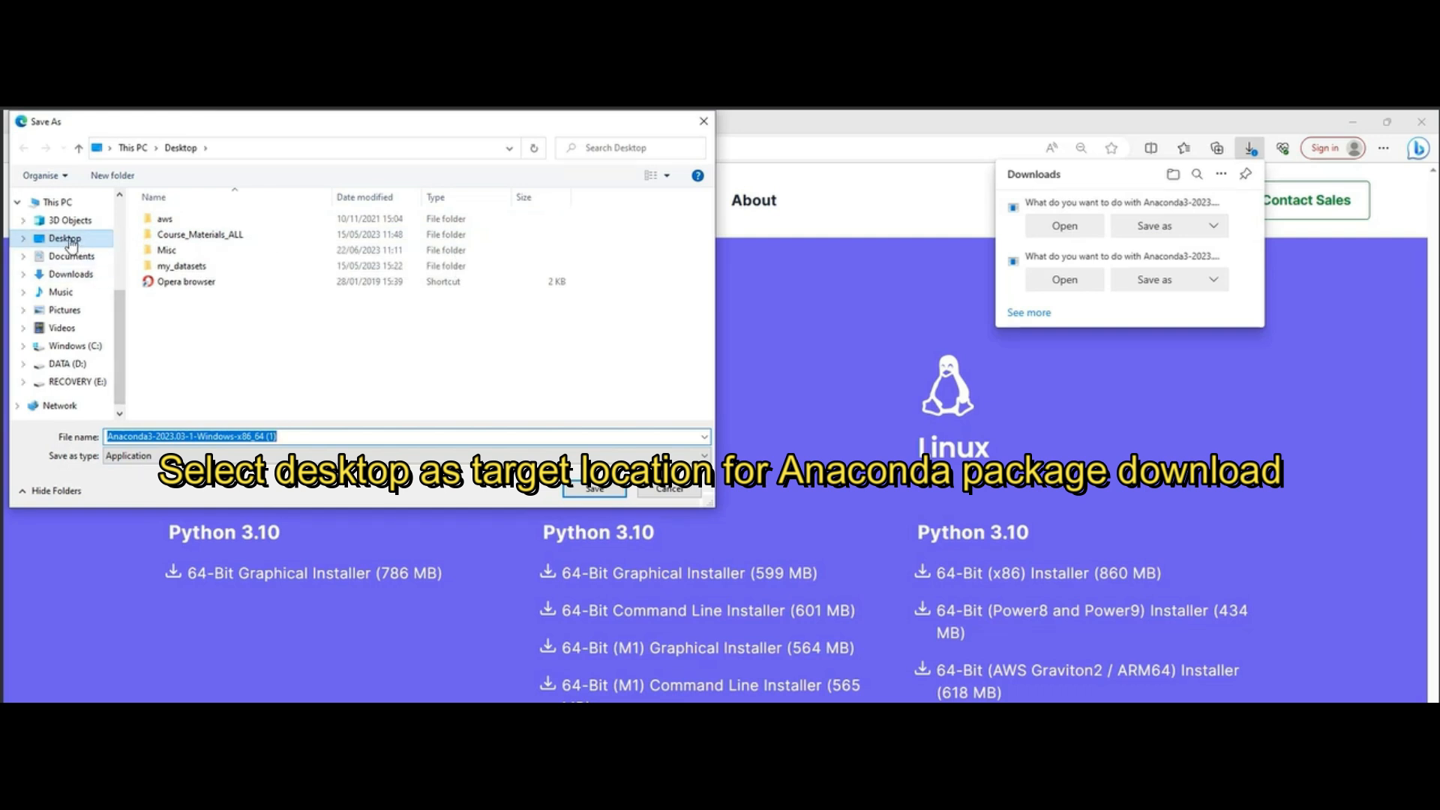
{"action": "left_click", "coordinate": [24, 239]}
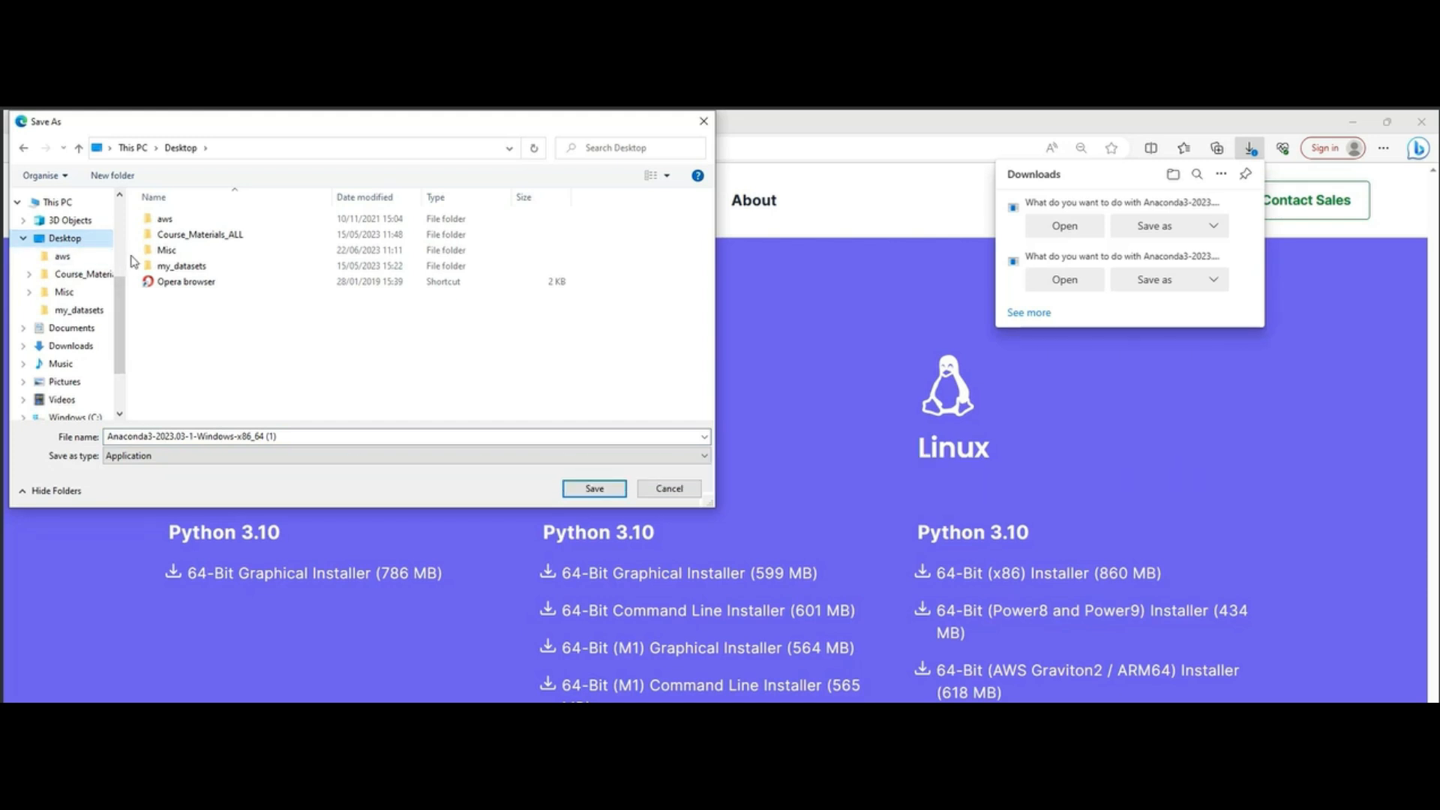
{"action": "left_click", "coordinate": [593, 487]}
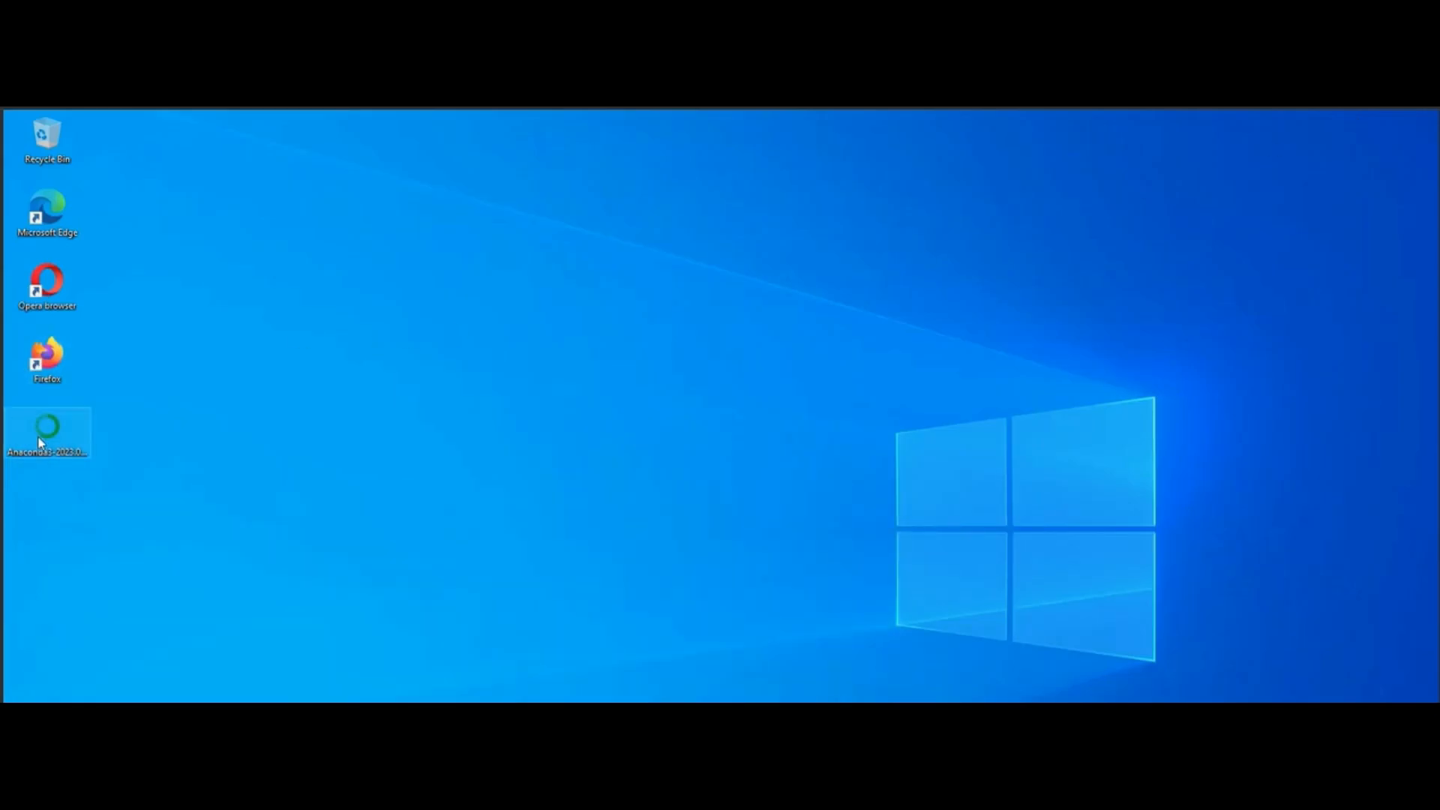
Move the Anaconda3 installer icon to mid-desktop and launch it.
{"action": "left_click_drag", "start_coordinate": [48, 432], "coordinate": [312, 362]}
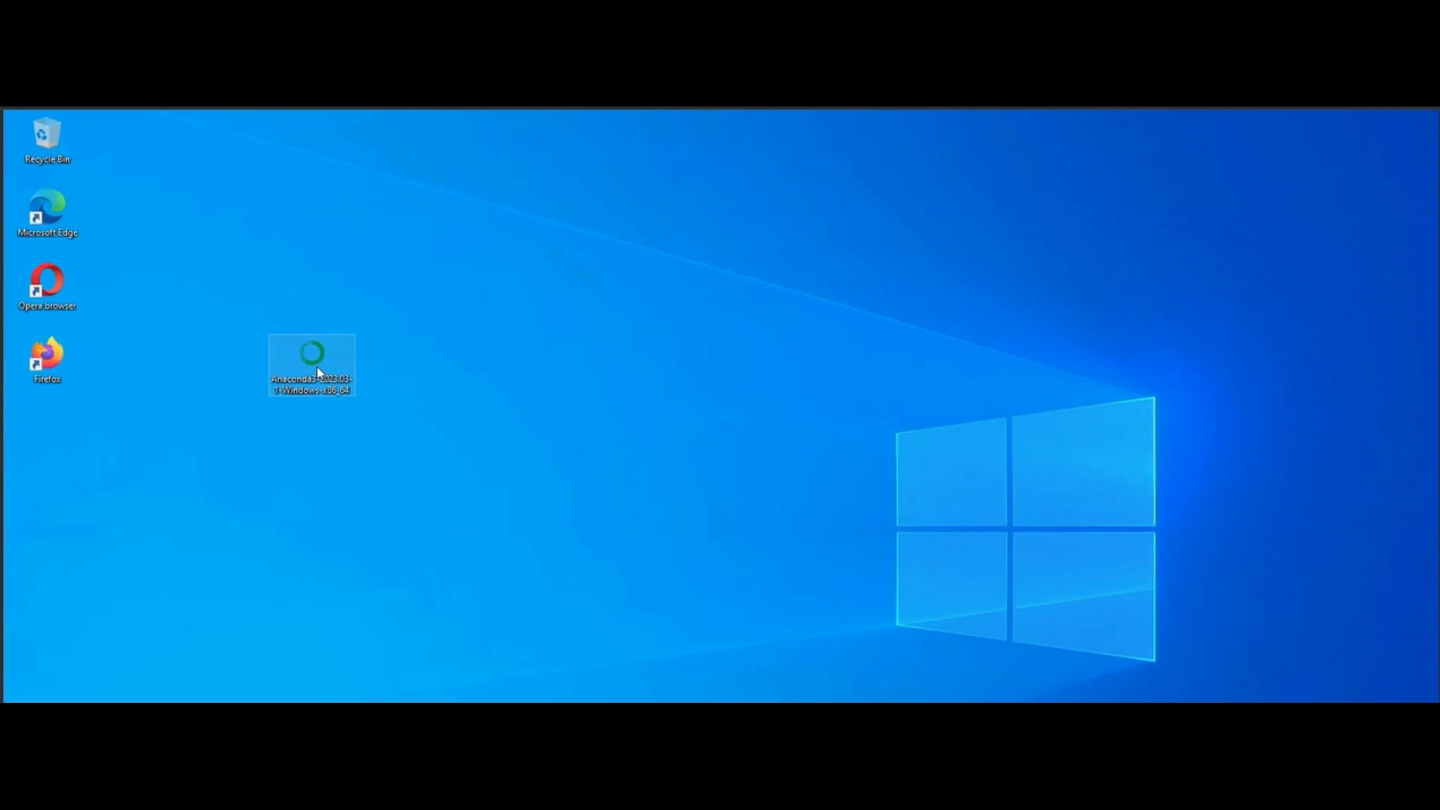
{"action": "double_click", "coordinate": [311, 364]}
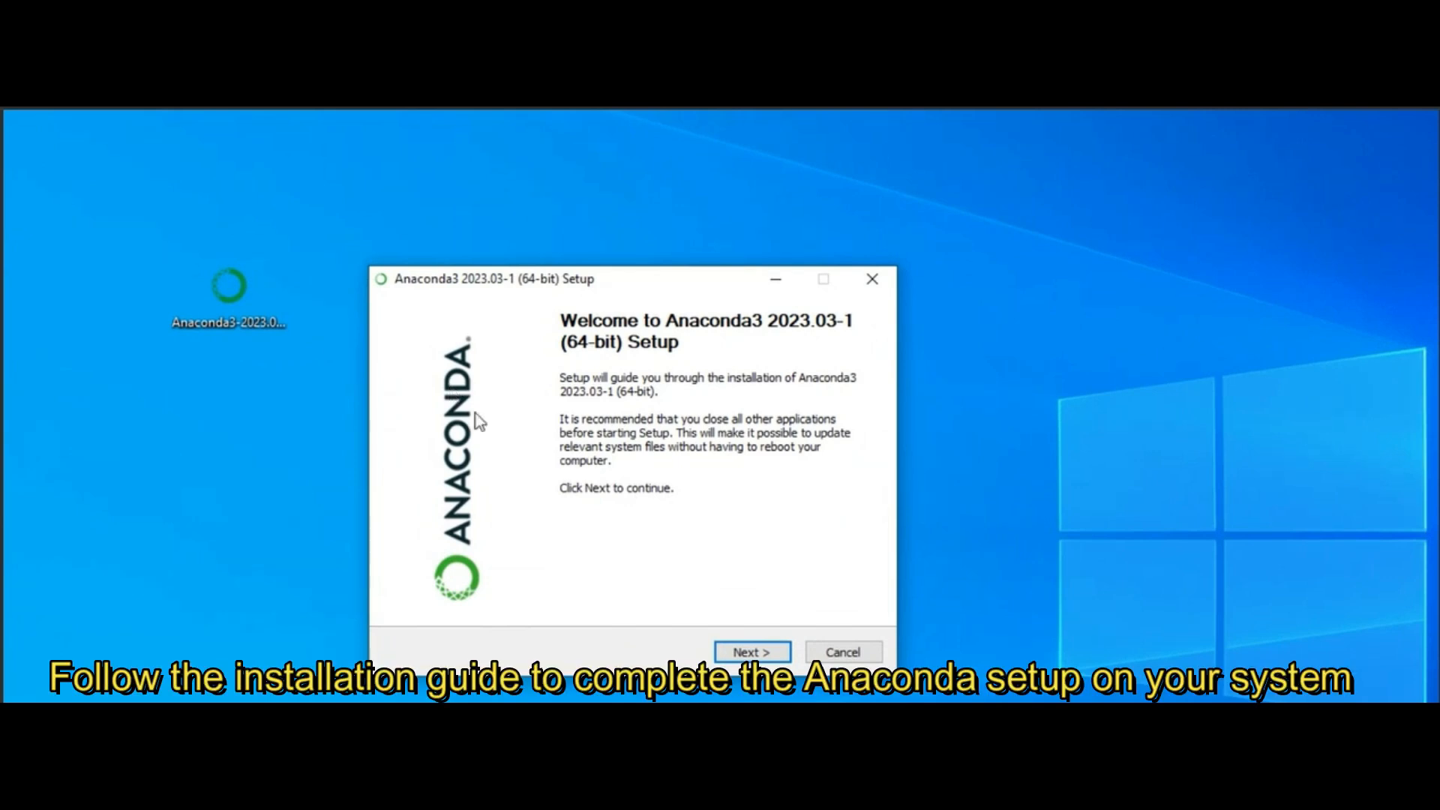
Accept the license, keep 'Just Me' and the default install folder.
{"action": "left_click", "coordinate": [751, 652]}
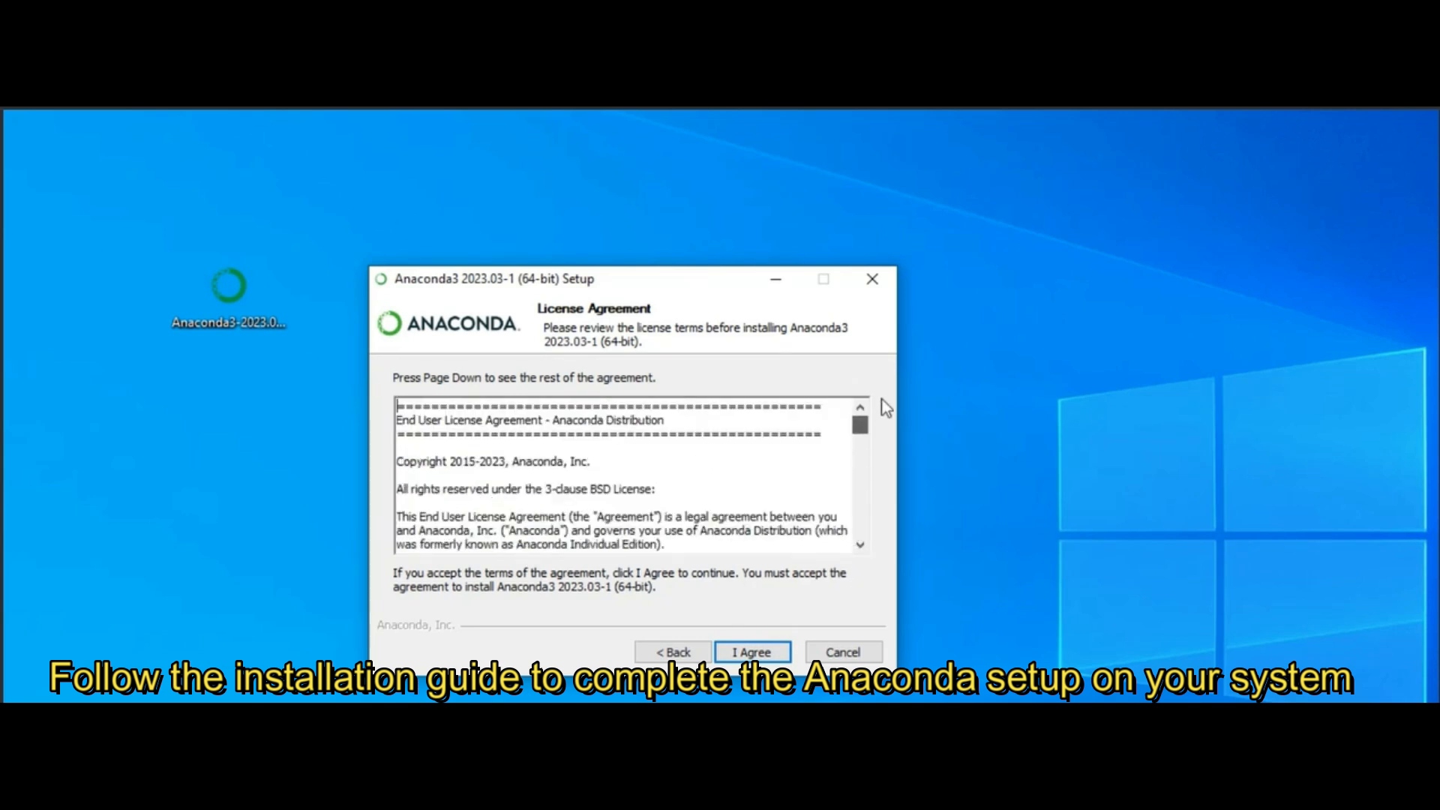
{"action": "left_click", "coordinate": [751, 652]}
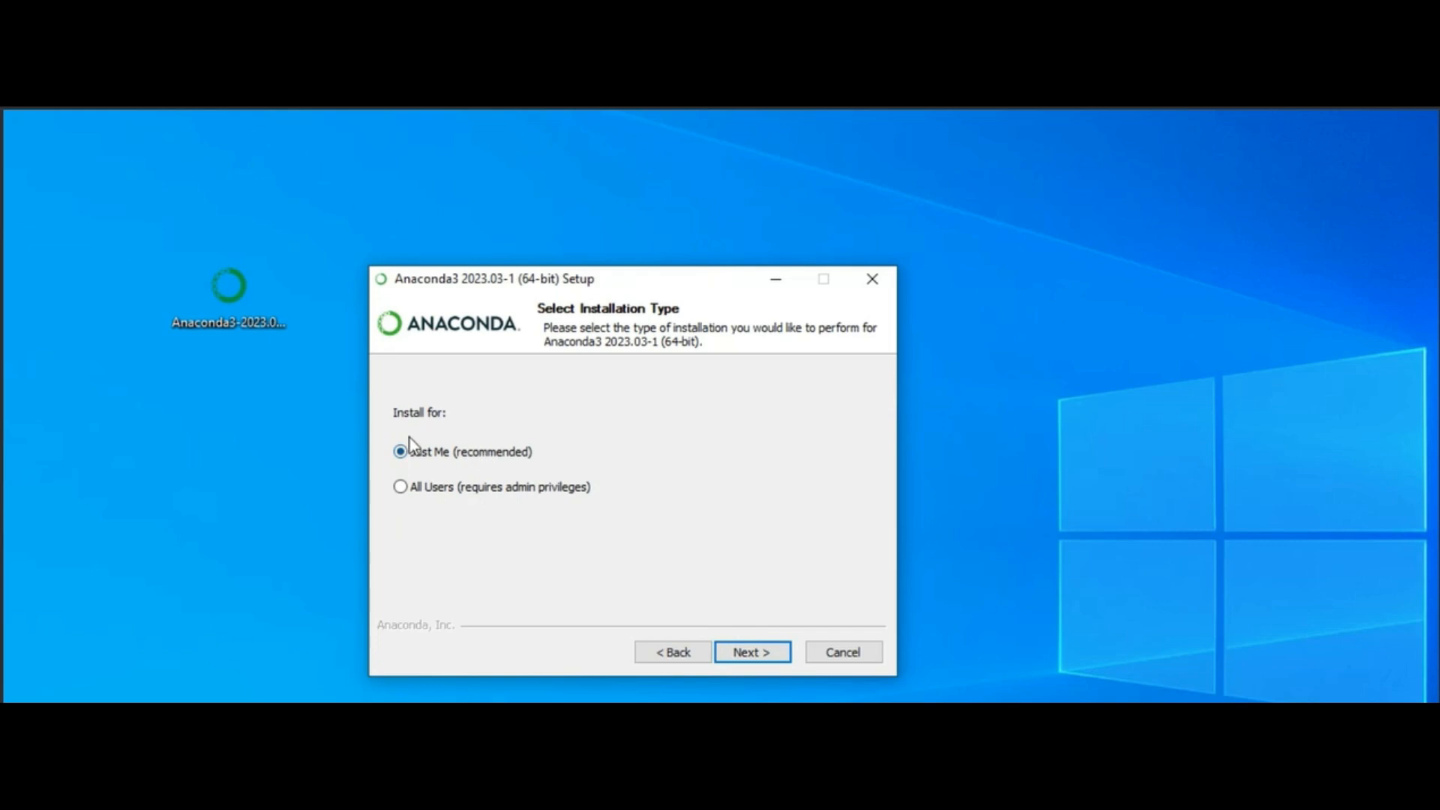
{"action": "left_click", "coordinate": [751, 650]}
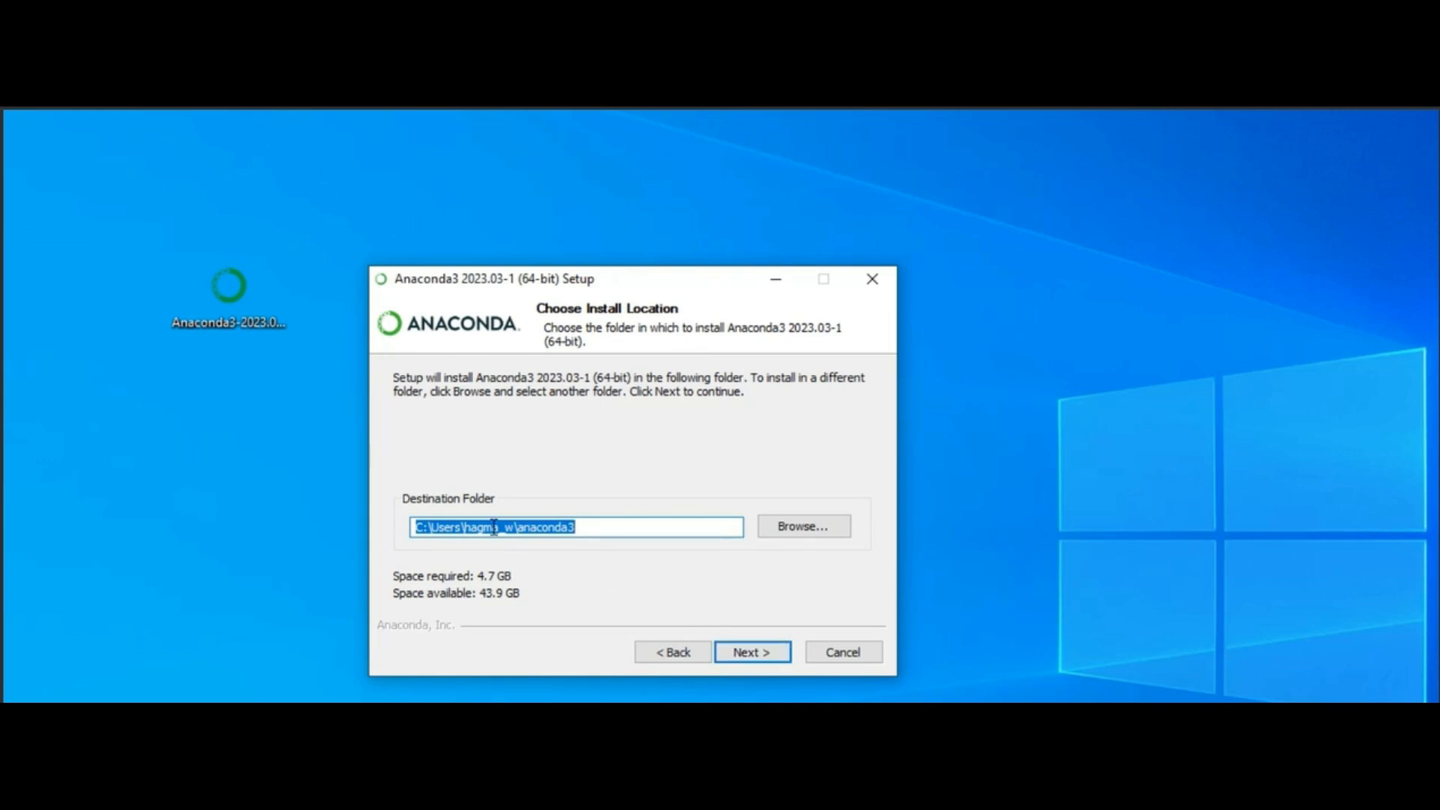
{"action": "left_click", "coordinate": [752, 651]}
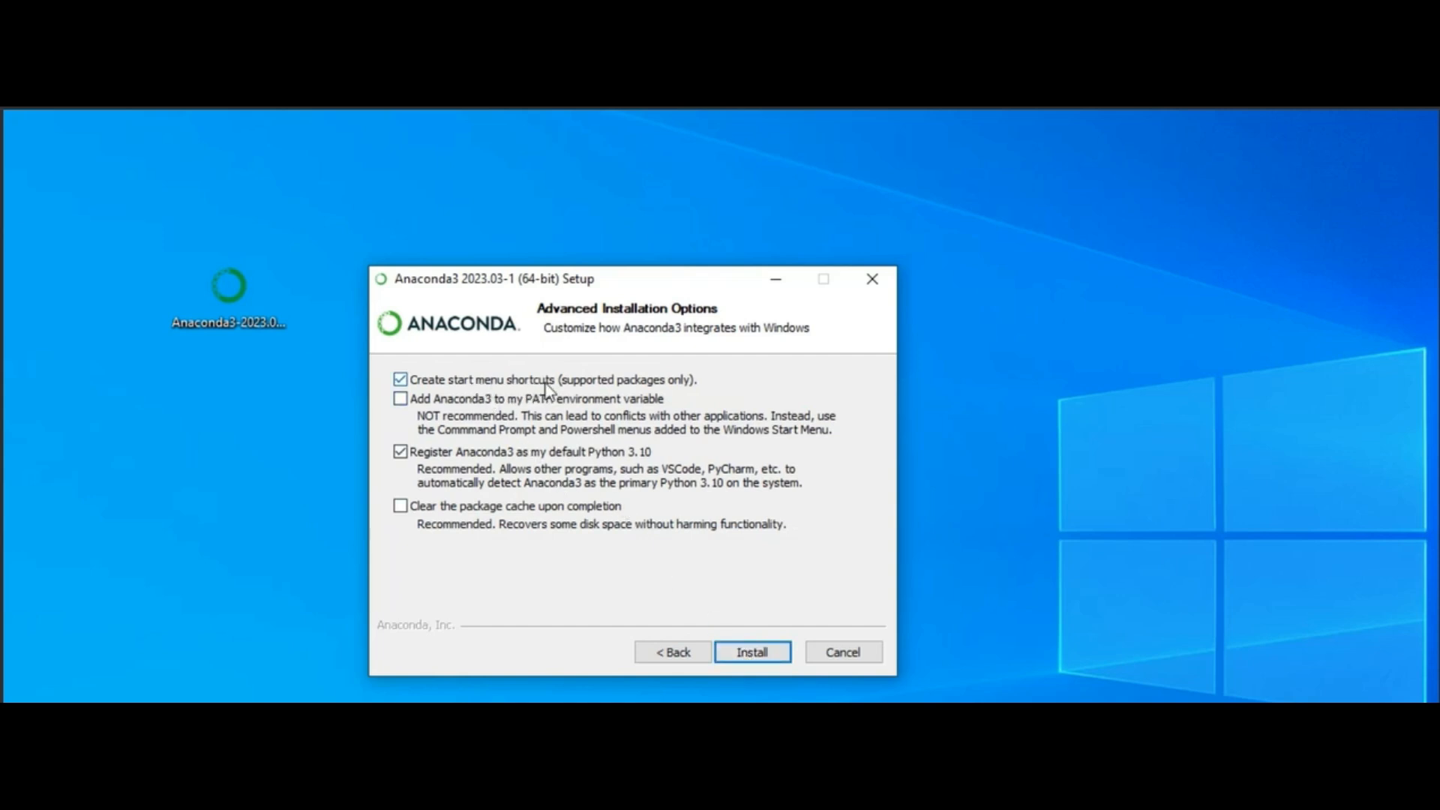
{"action": "mouse_move", "coordinate": [487, 494]}
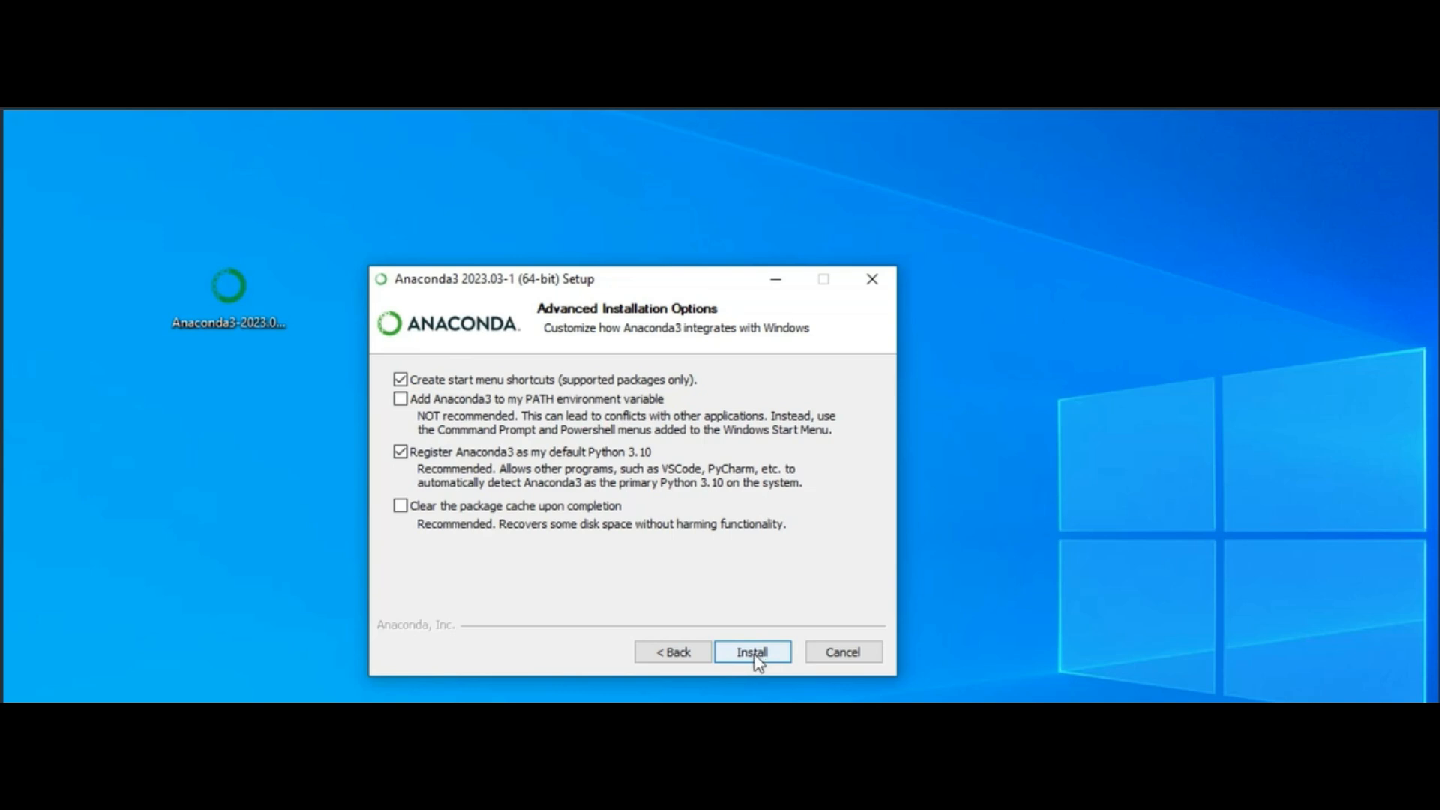
Install Anaconda3, skip the cloud page, and finish with welcome resources opening.
{"action": "left_click", "coordinate": [751, 651]}
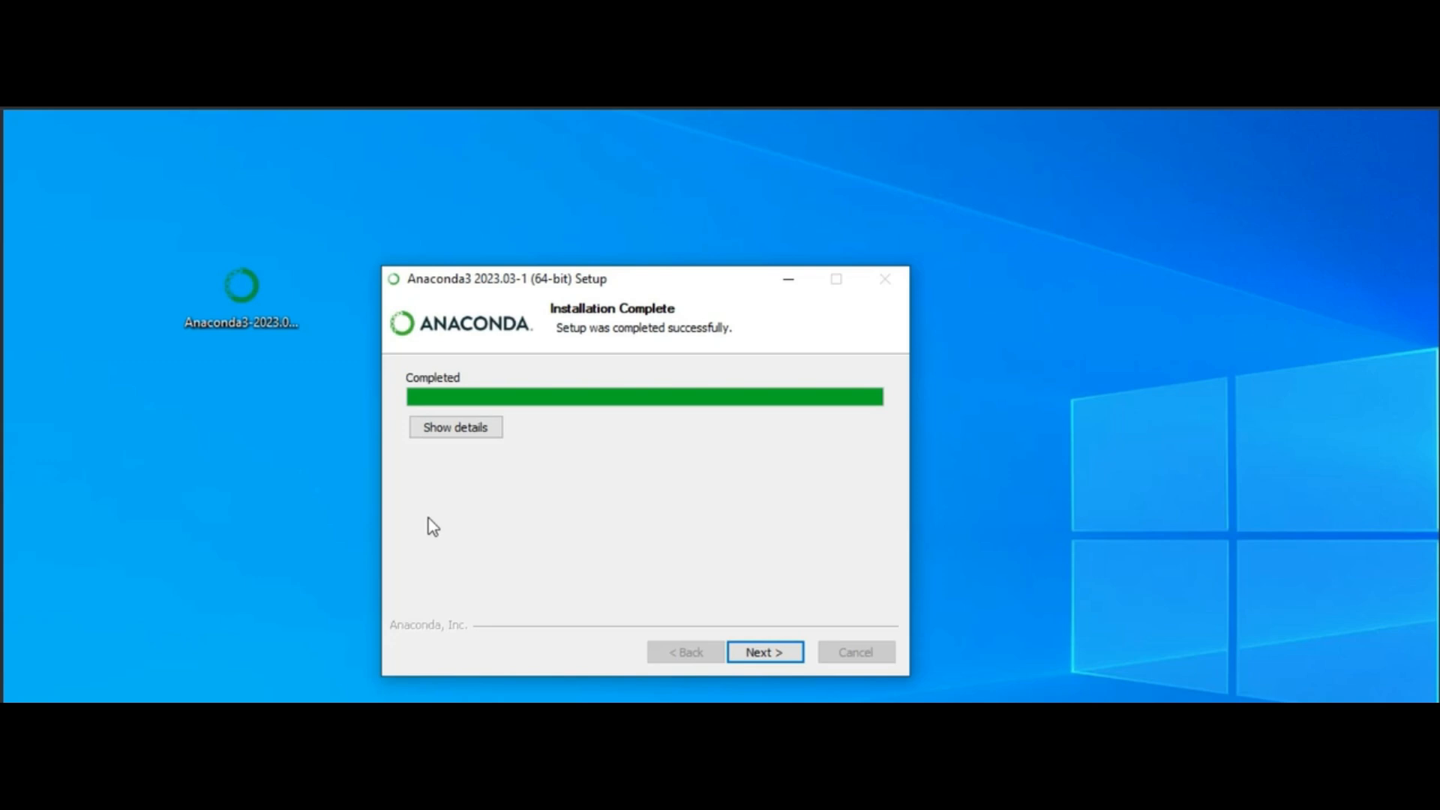
{"action": "mouse_move", "coordinate": [698, 577]}
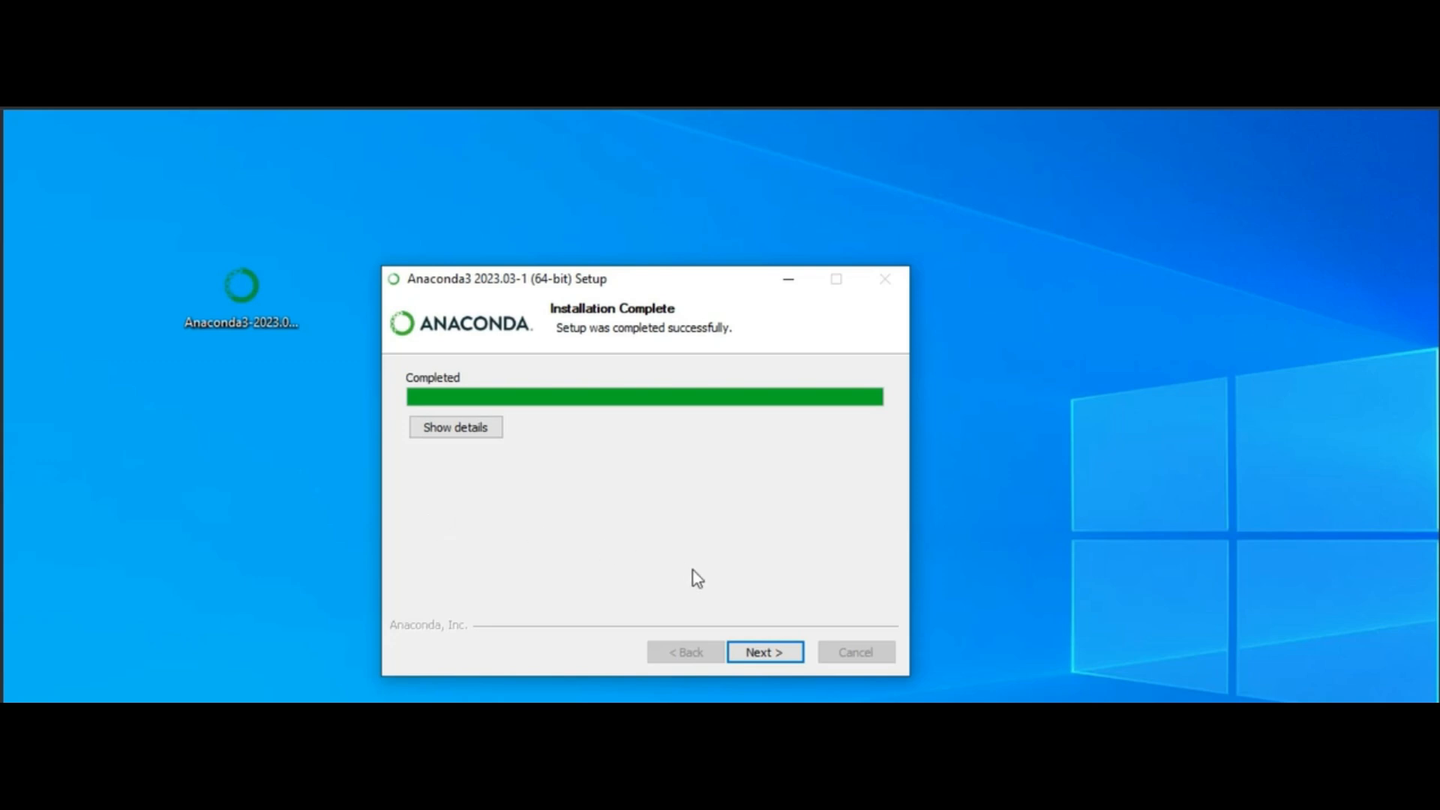
{"action": "left_click", "coordinate": [764, 651]}
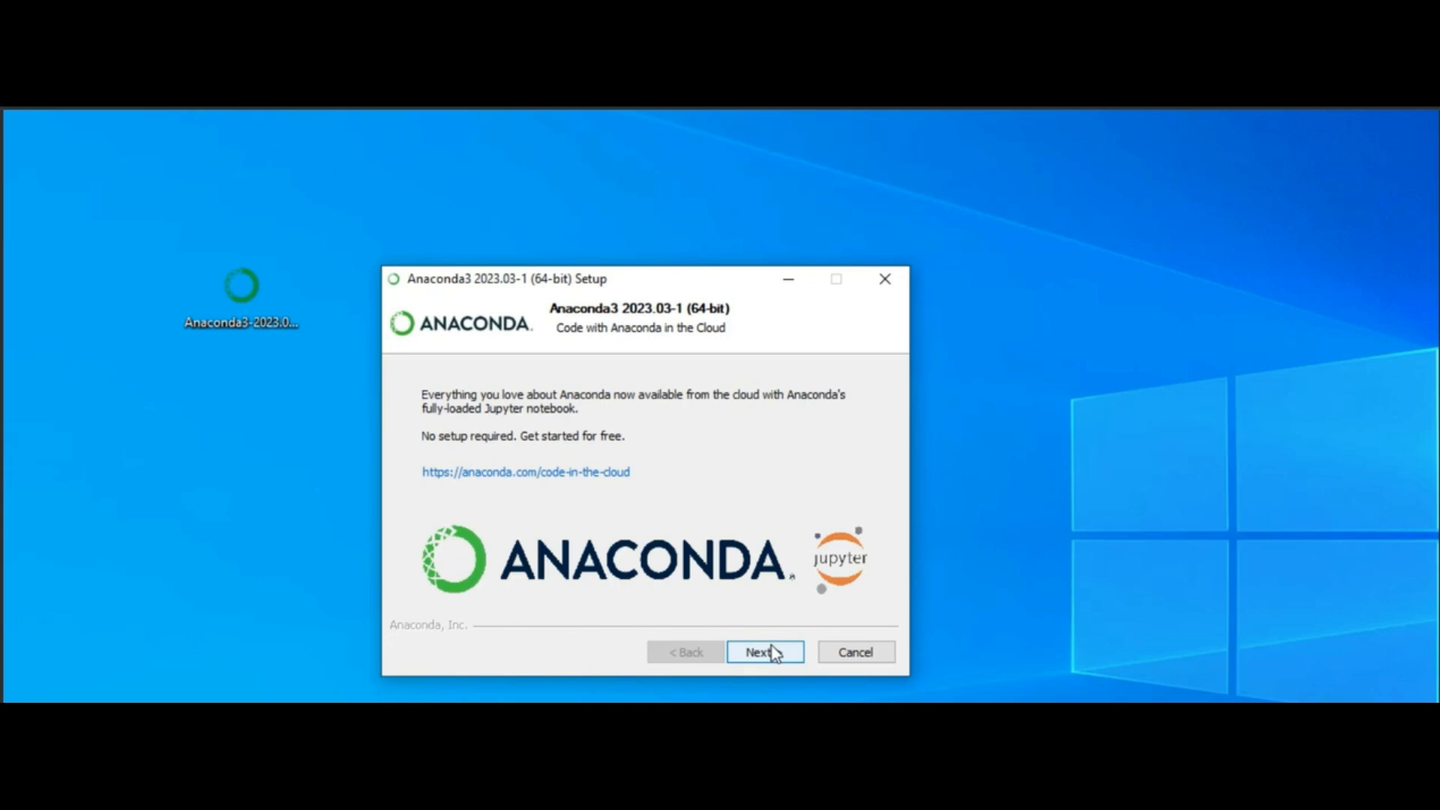
{"action": "left_click", "coordinate": [764, 651]}
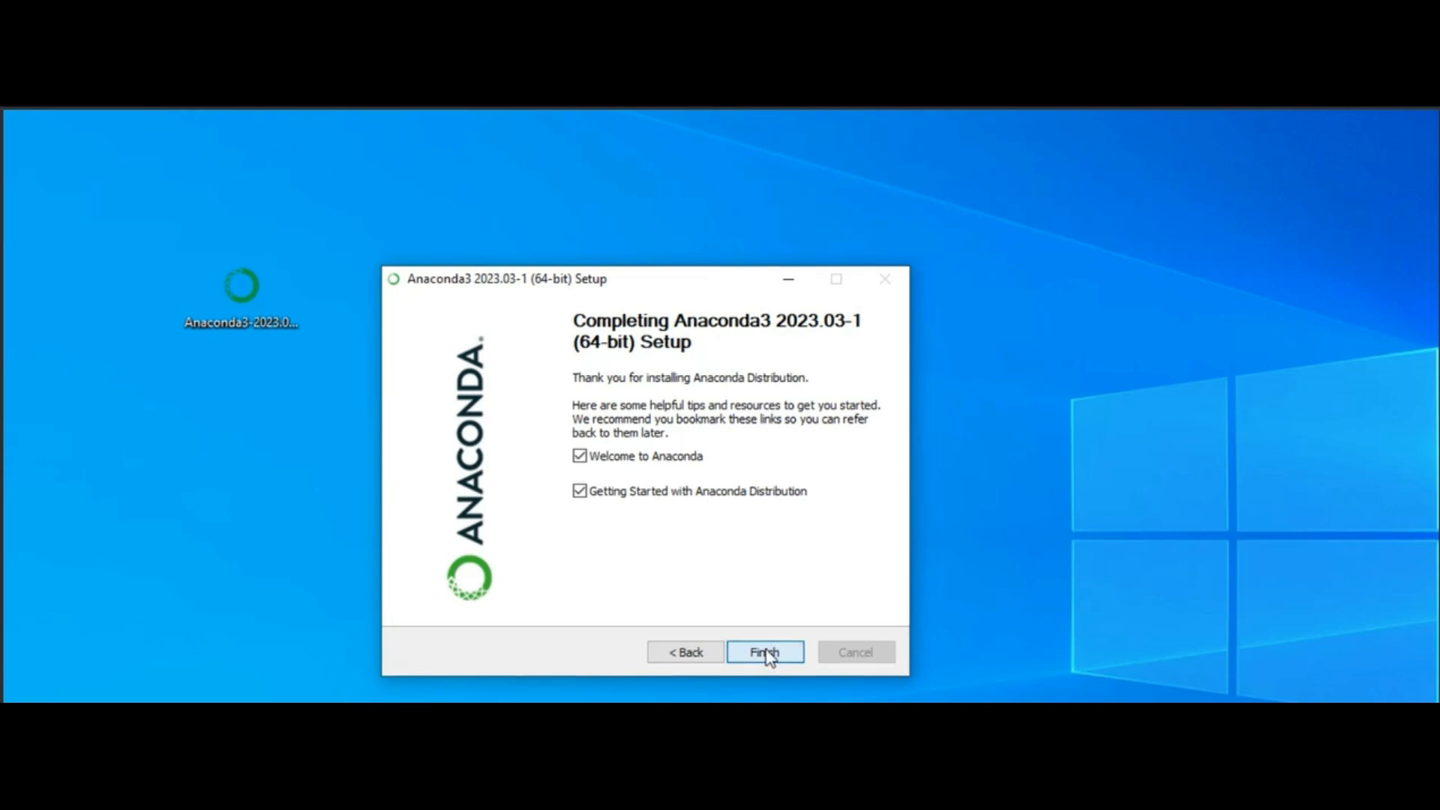
{"action": "left_click", "coordinate": [764, 652]}
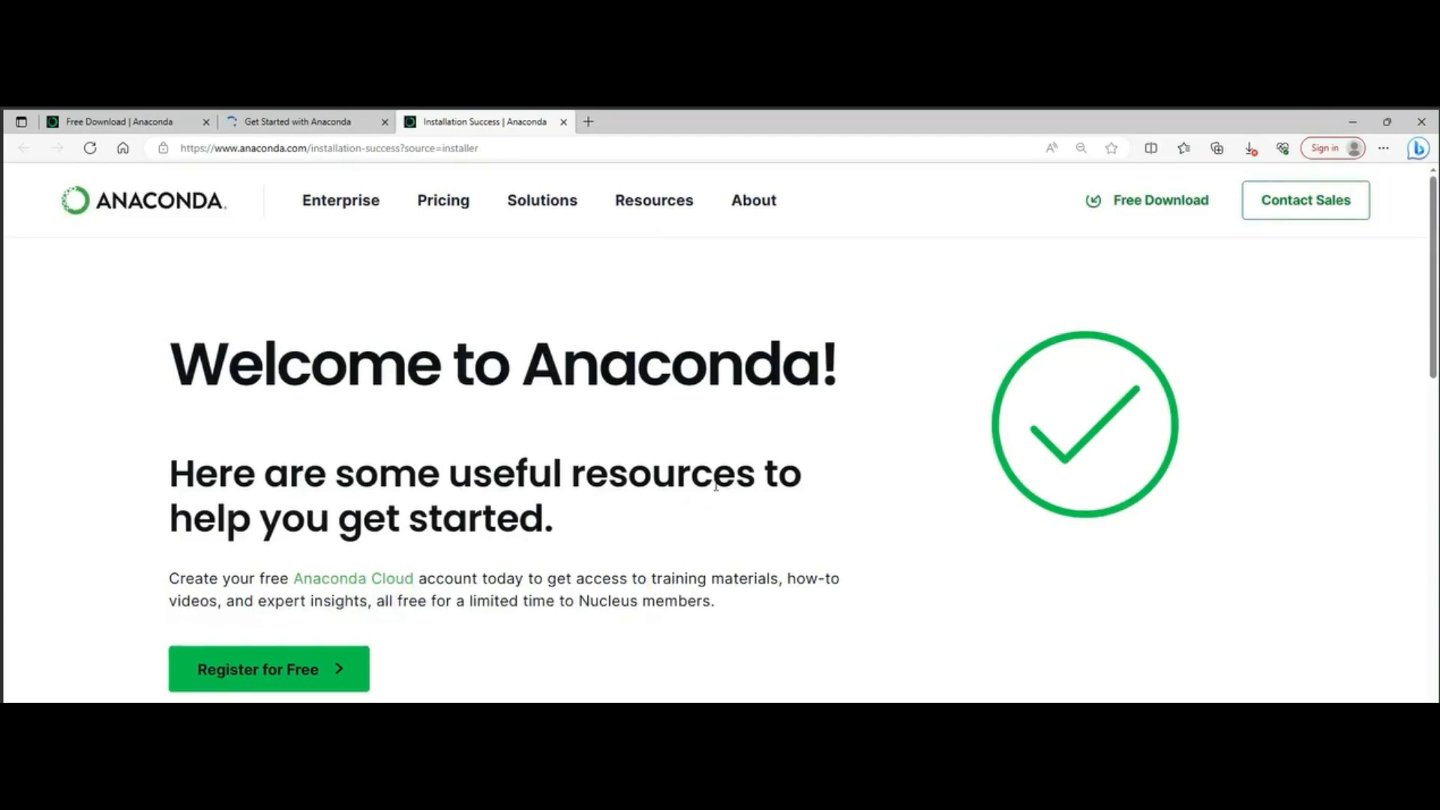
{"action": "scroll", "scroll_direction": "down", "scroll_amount": 3}
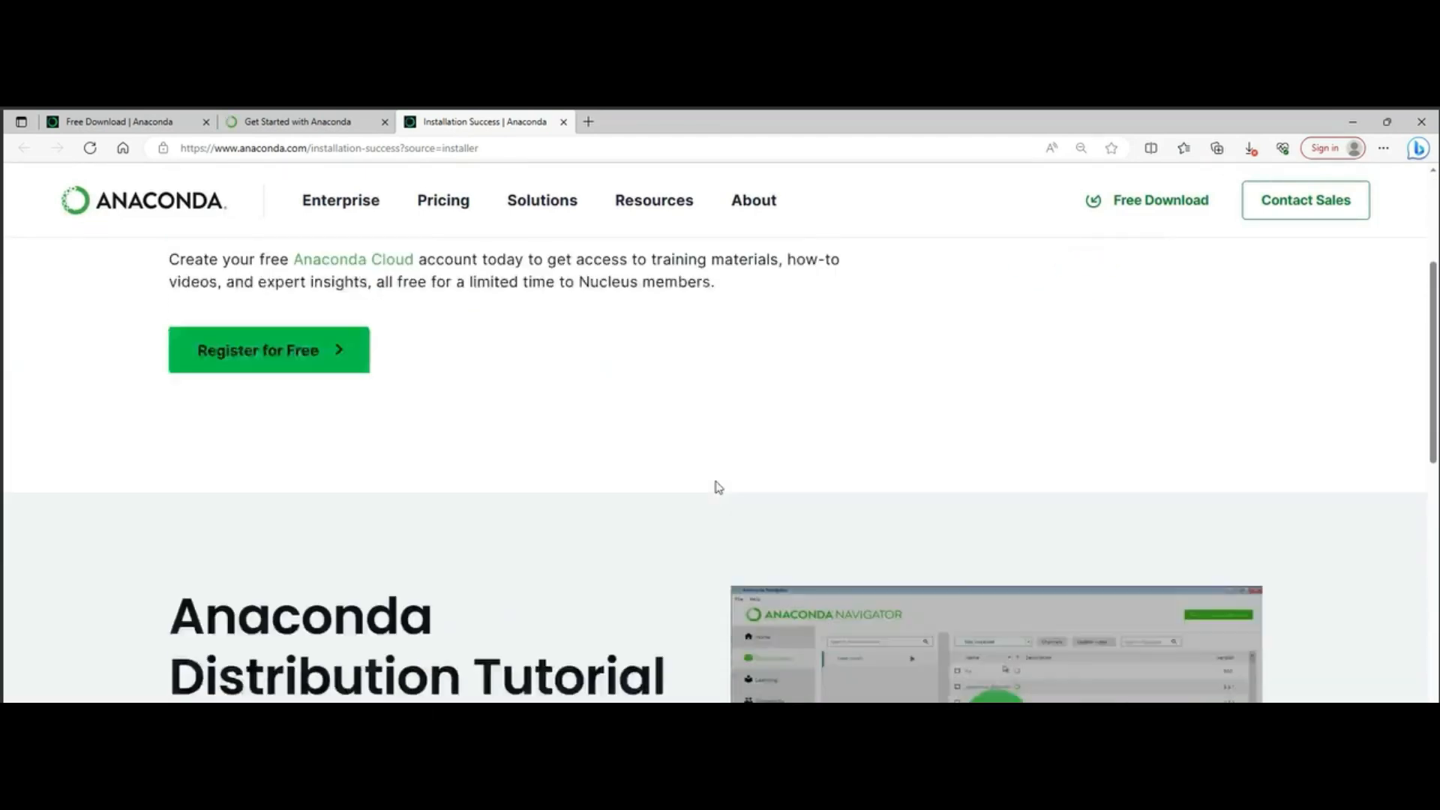
{"action": "scroll", "scroll_direction": "down", "scroll_amount": 3}
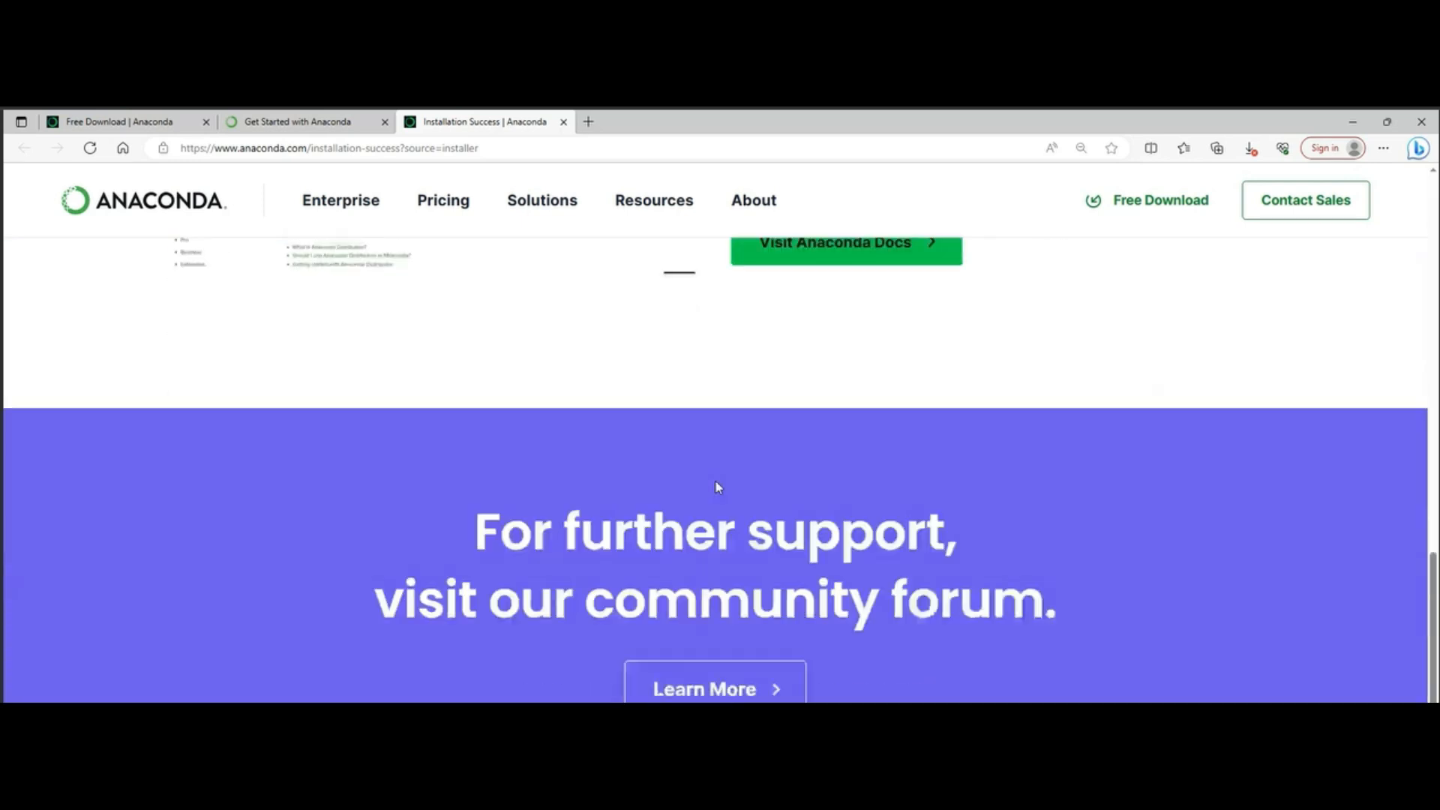
{"action": "scroll", "scroll_direction": "up", "scroll_amount": 3}
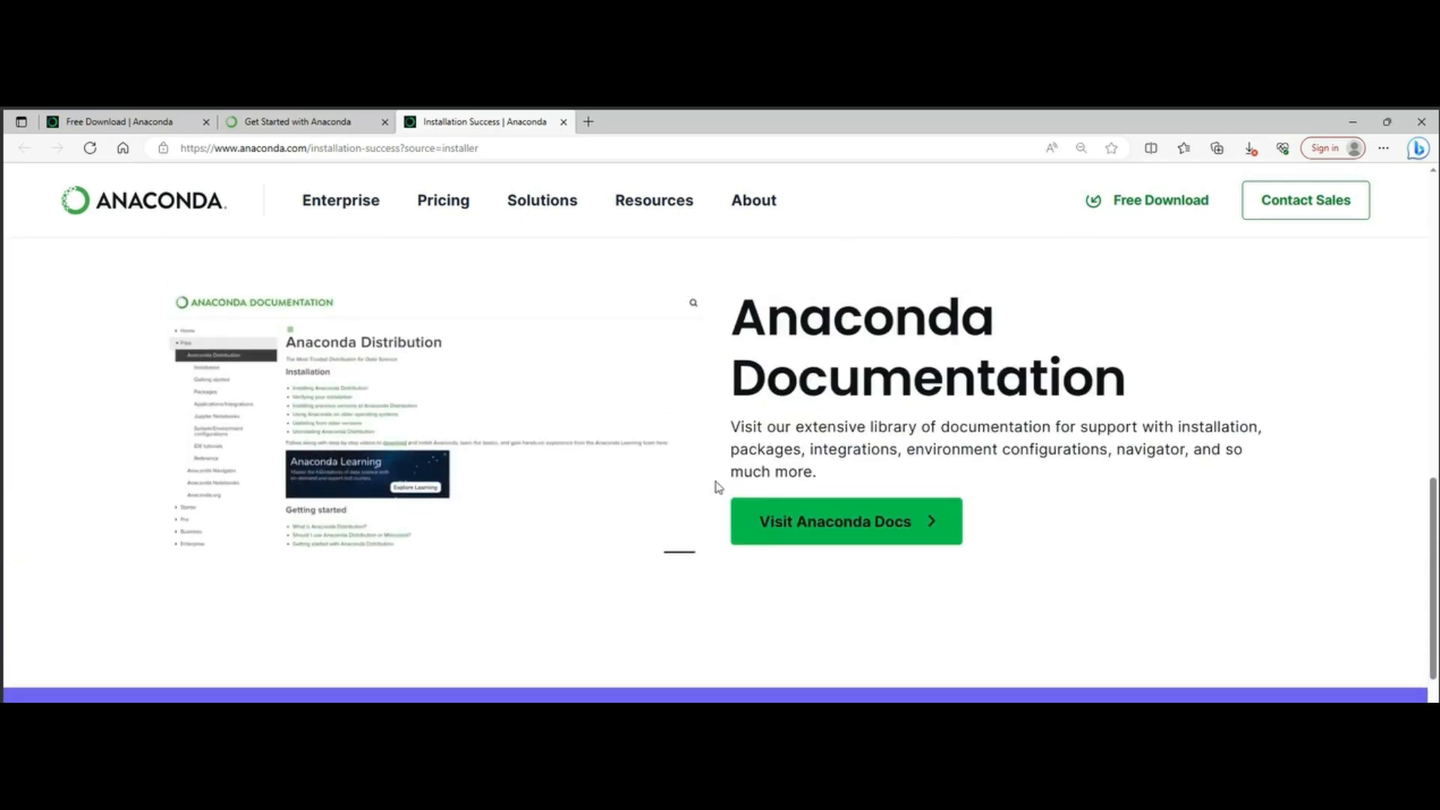
{"action": "scroll", "scroll_direction": "down", "scroll_amount": 3}
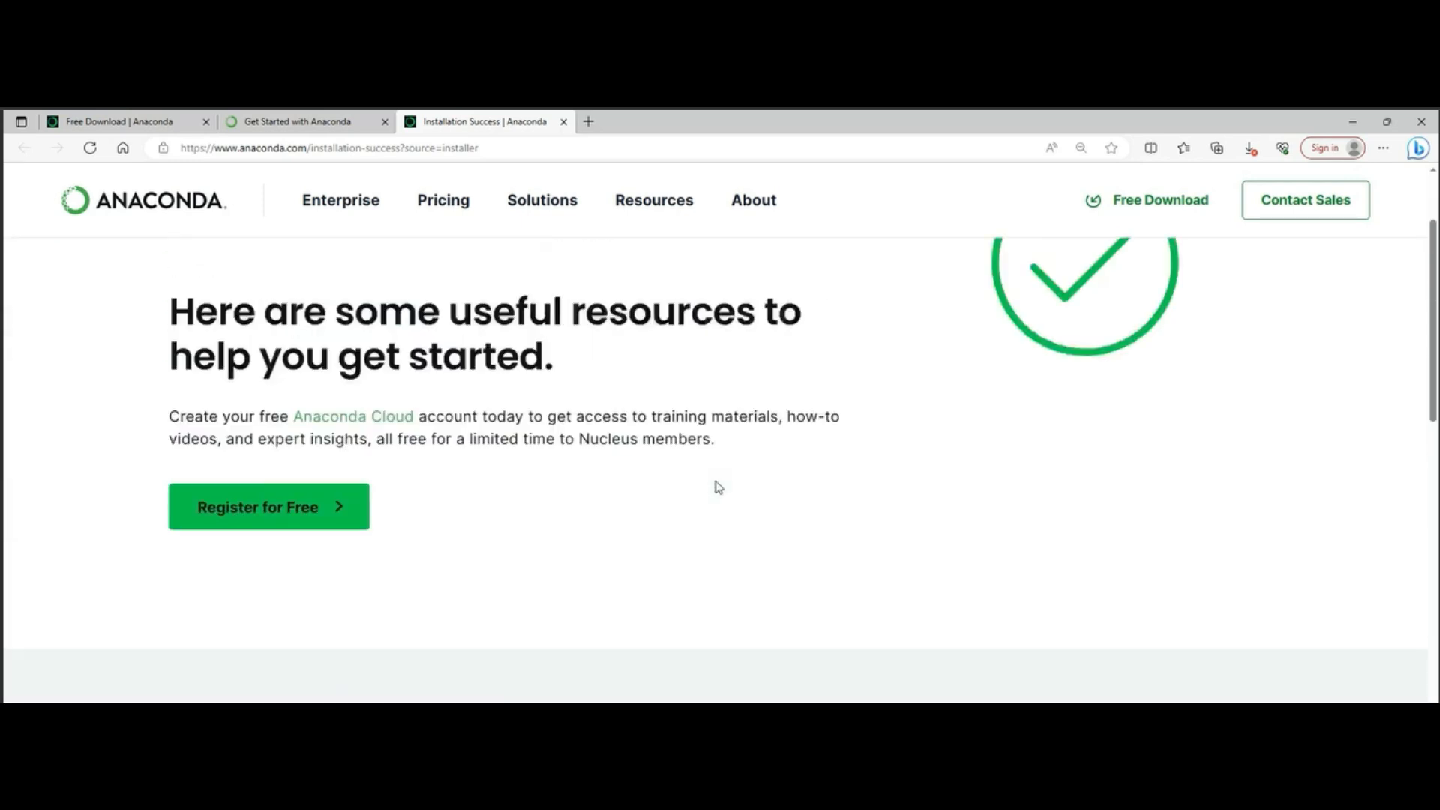